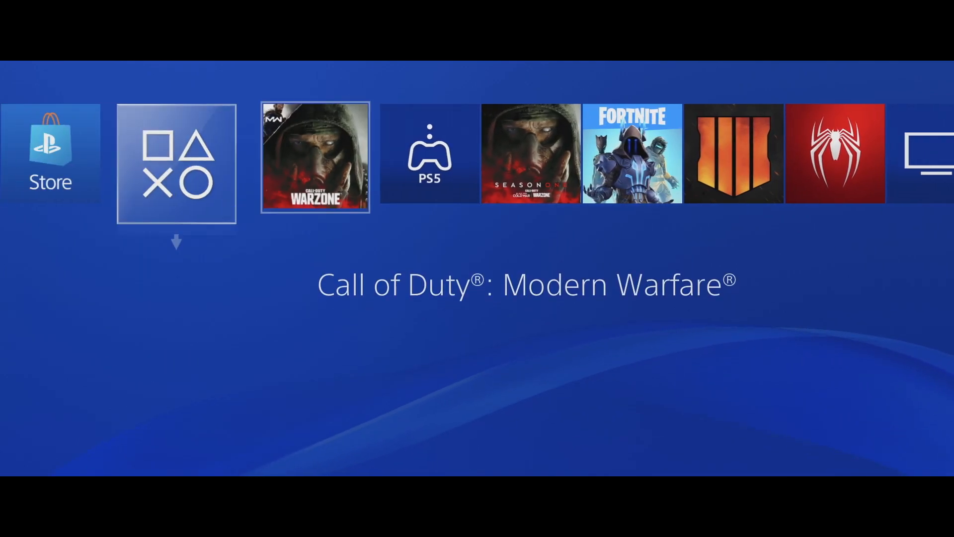
- Launch the PlayStation Store from the home screen Store tile
click(49, 152)
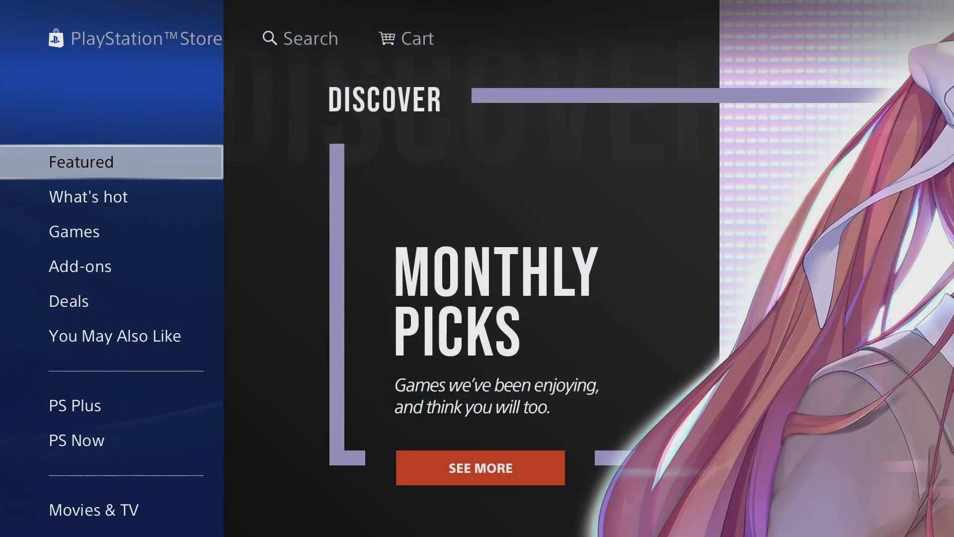
- Search the store for Call of Duty: Vanguard Champion Hill Alpha and start its download
click(302, 38)
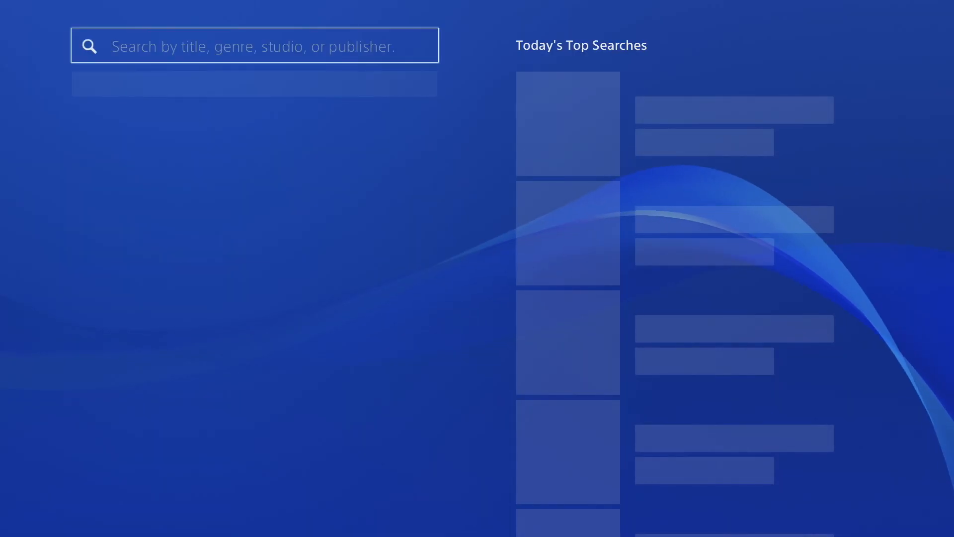
click(254, 45)
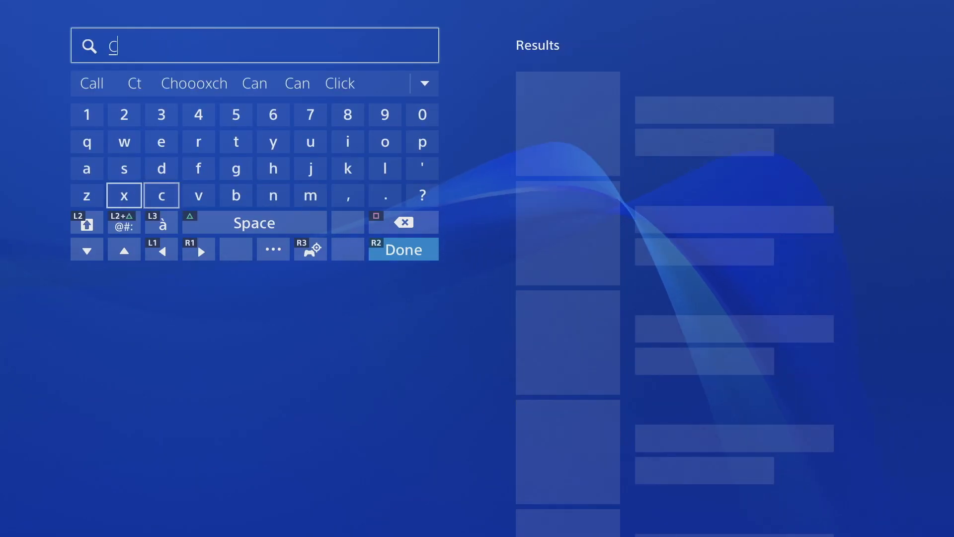
click(91, 83)
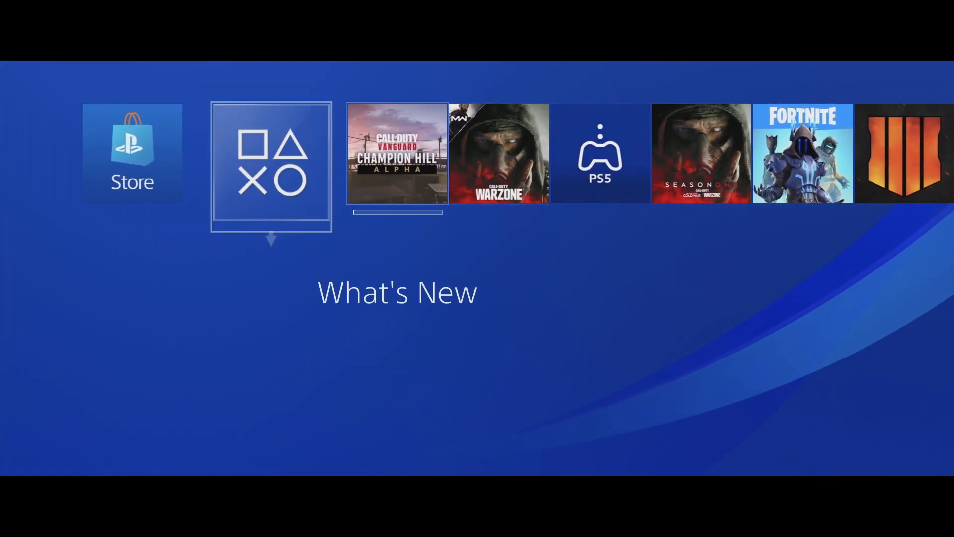
key(Left)
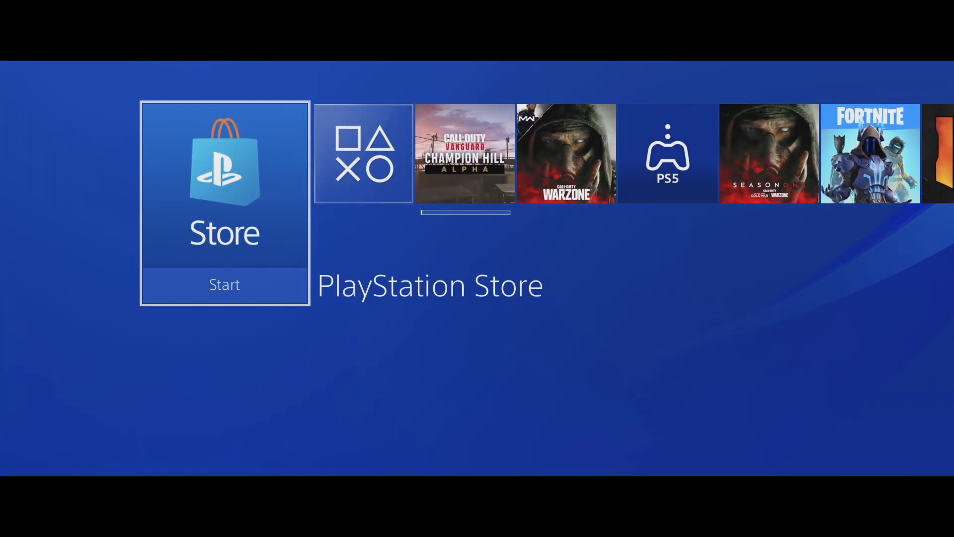